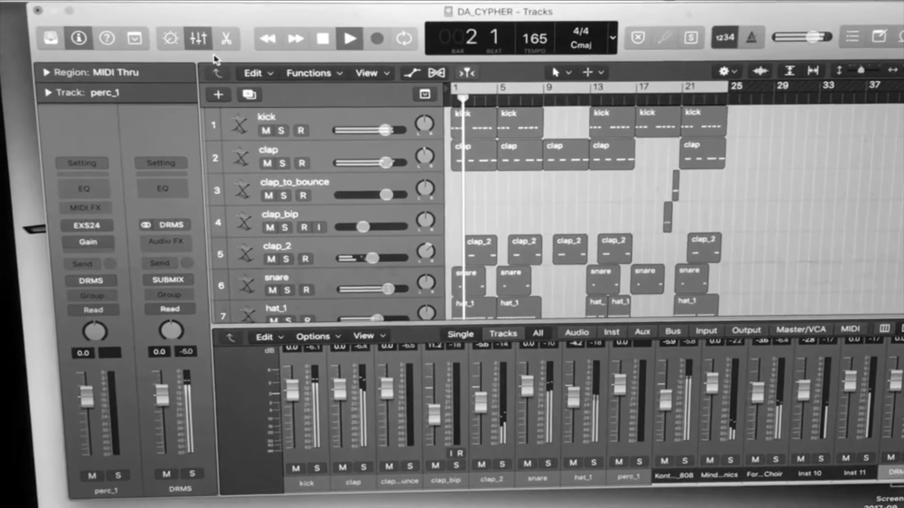
Scroll the mixer right to bring the Stereo Out and Master strips into view.
{"action": "left_click", "coordinate": [346, 38]}
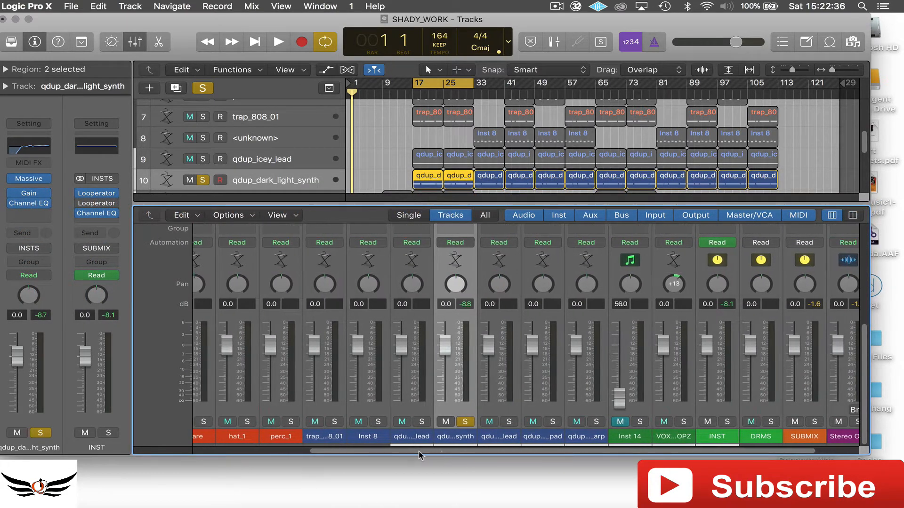
{"action": "mouse_move", "coordinate": [446, 291]}
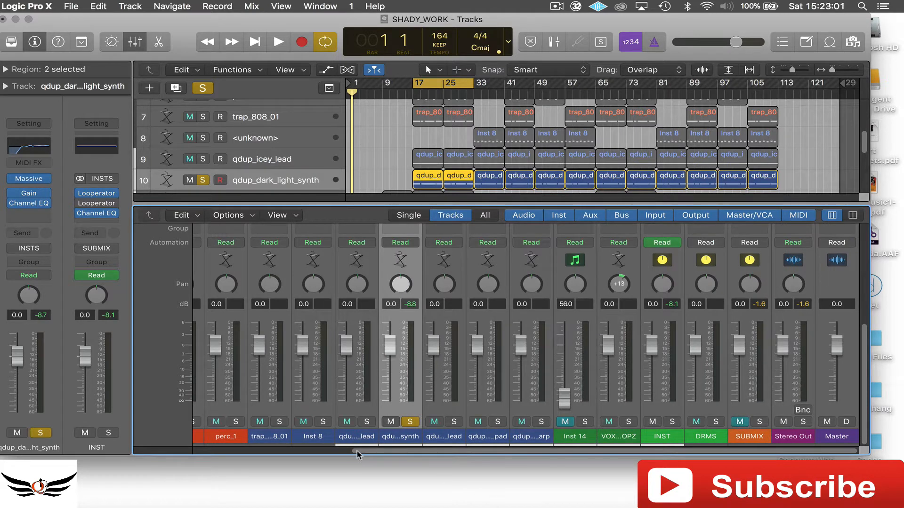
{"action": "mouse_move", "coordinate": [353, 458]}
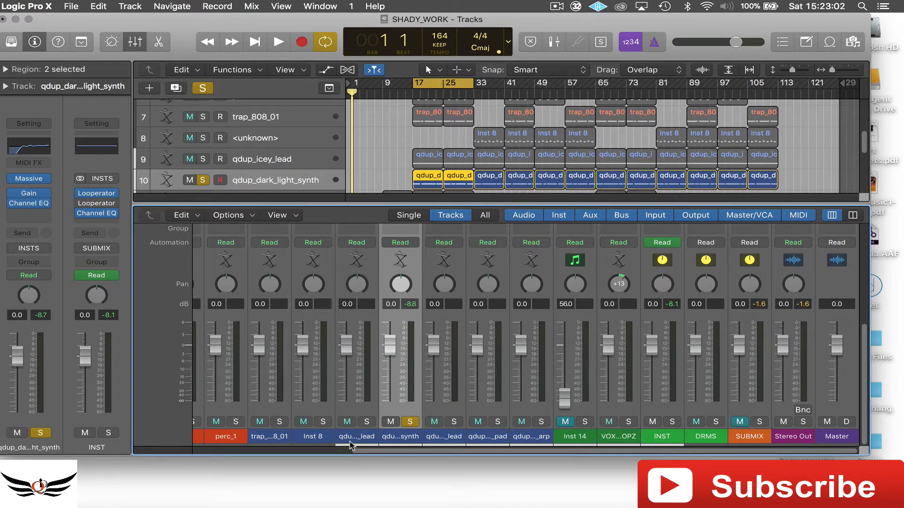
Start playback of the session so it runs toward bar 25.
{"action": "left_click", "coordinate": [277, 41]}
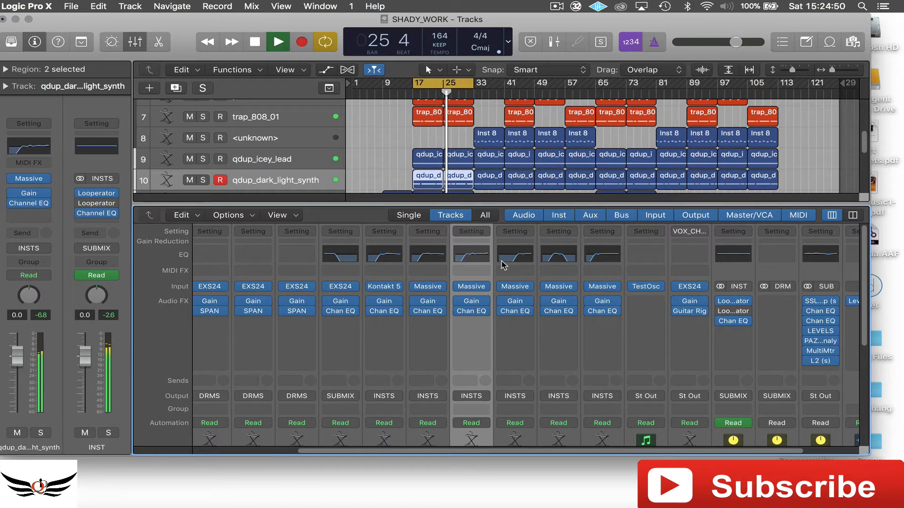
Scroll the mixer to reach the channel Gain plug-ins for leveling to about -12 dB.
{"action": "scroll", "scroll_direction": "down", "scroll_amount": 3}
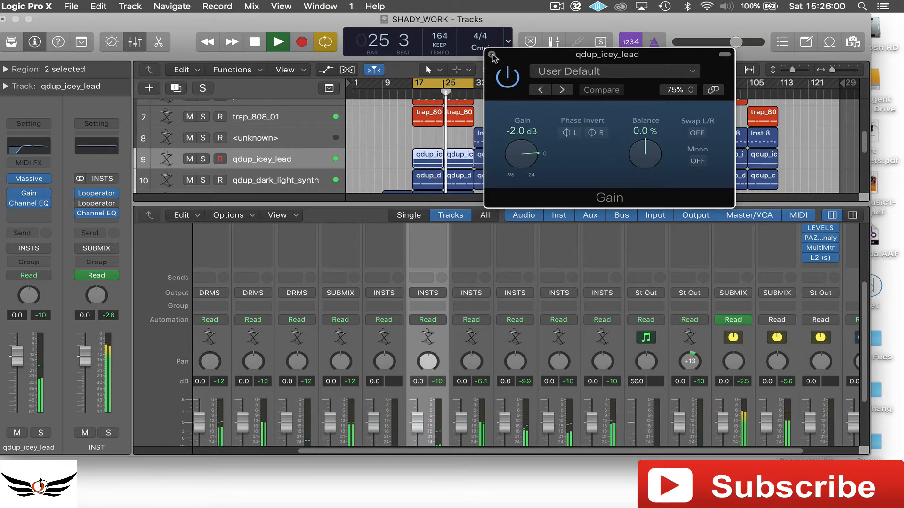
Close the Gain plug-in window.
{"action": "left_click", "coordinate": [492, 54]}
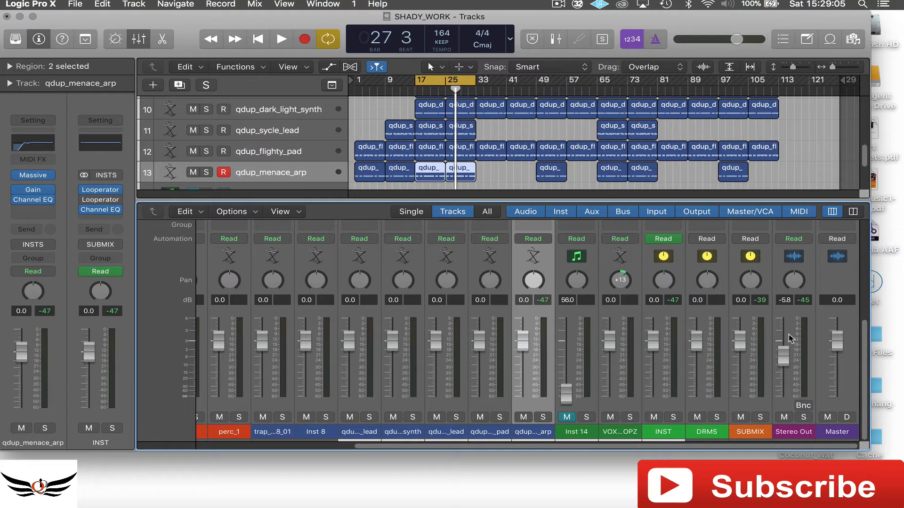
{"action": "mouse_move", "coordinate": [783, 360]}
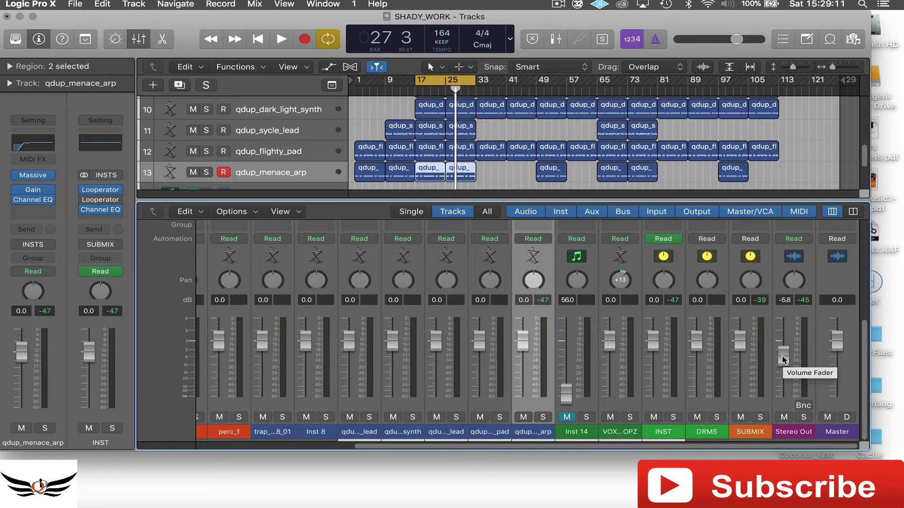
{"action": "mouse_move", "coordinate": [787, 363]}
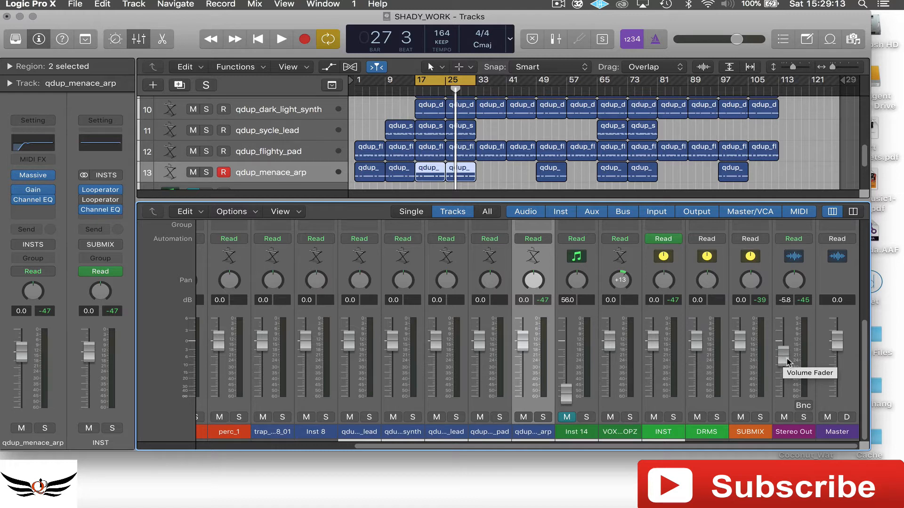
Drag the Stereo Out fader from -5.8 dB back up to 0.0 dB.
{"action": "left_click_drag", "start_coordinate": [782, 357], "coordinate": [782, 352]}
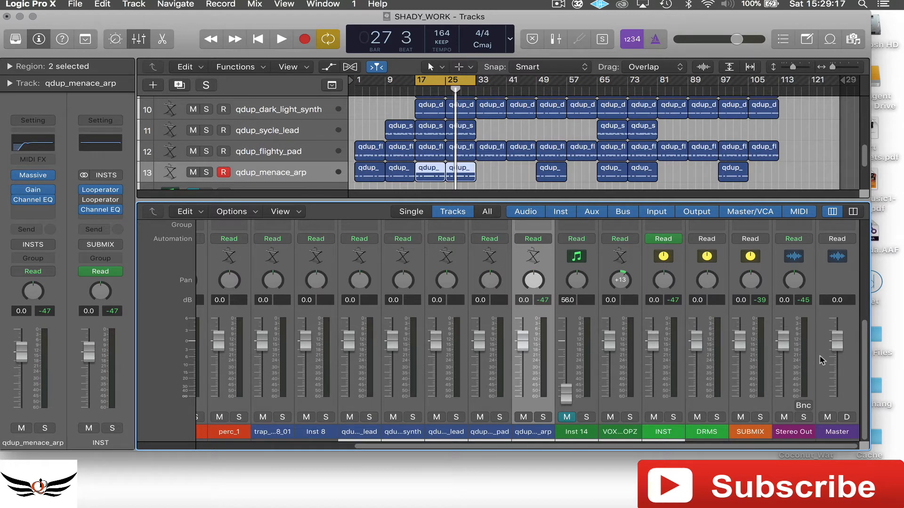
{"action": "mouse_move", "coordinate": [540, 311]}
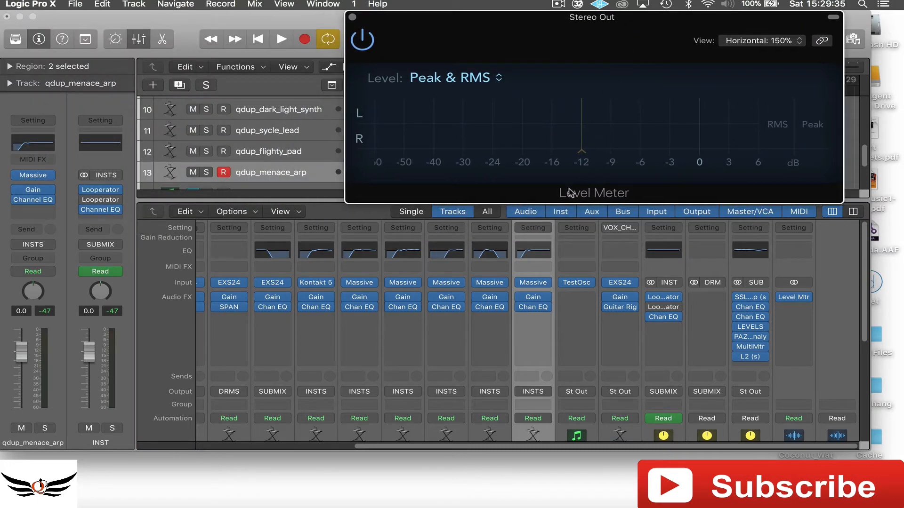
{"action": "mouse_move", "coordinate": [383, 155]}
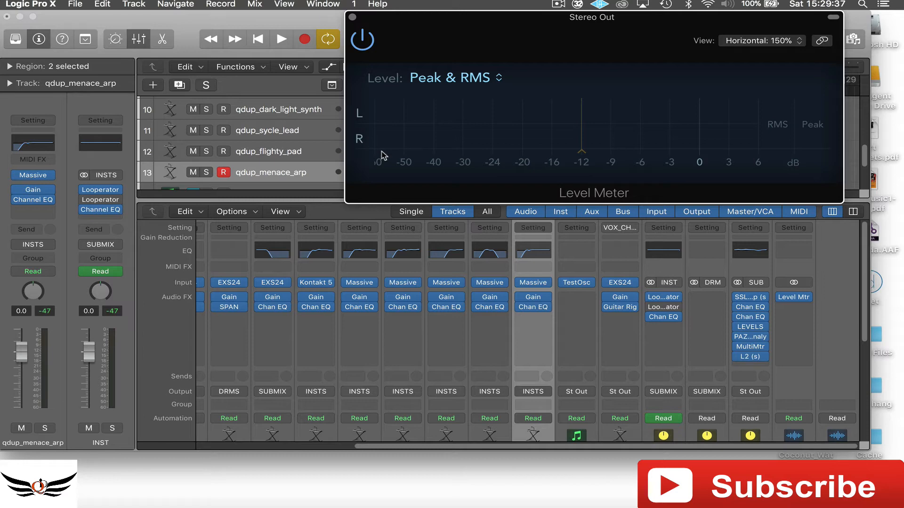
Switch the Stereo Out Level Meter's Level mode to RMS.
{"action": "left_click", "coordinate": [448, 77]}
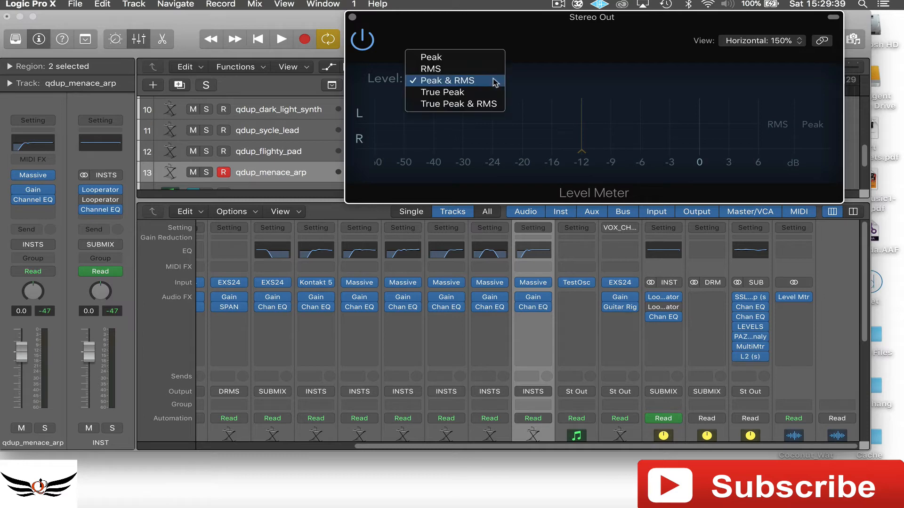
{"action": "left_click", "coordinate": [430, 69]}
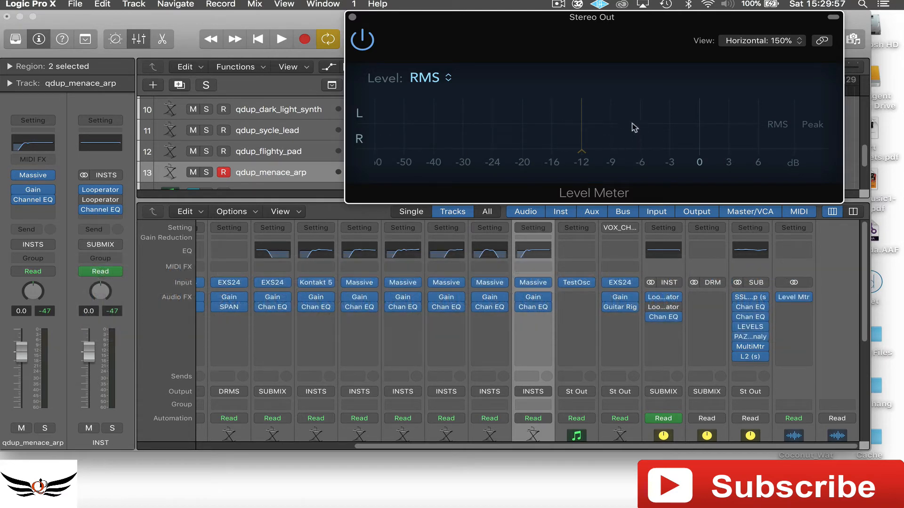
{"action": "mouse_move", "coordinate": [626, 154]}
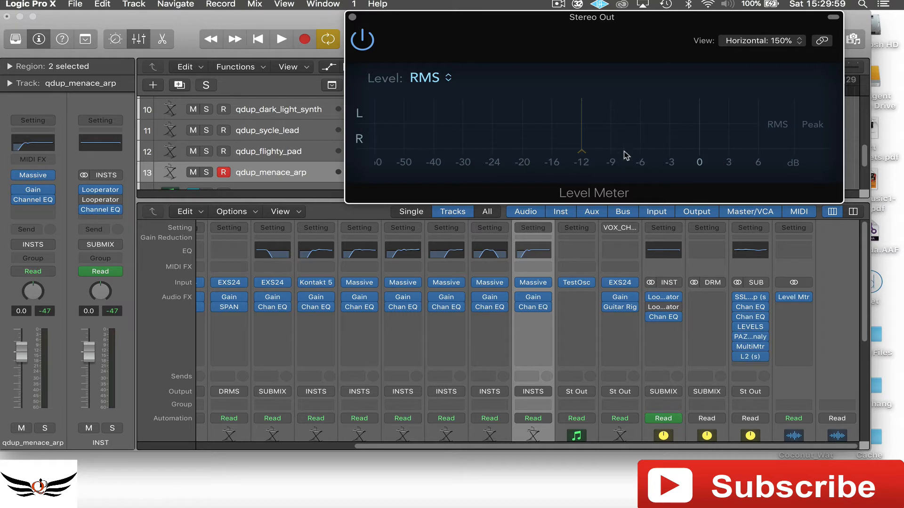
{"action": "mouse_move", "coordinate": [633, 154]}
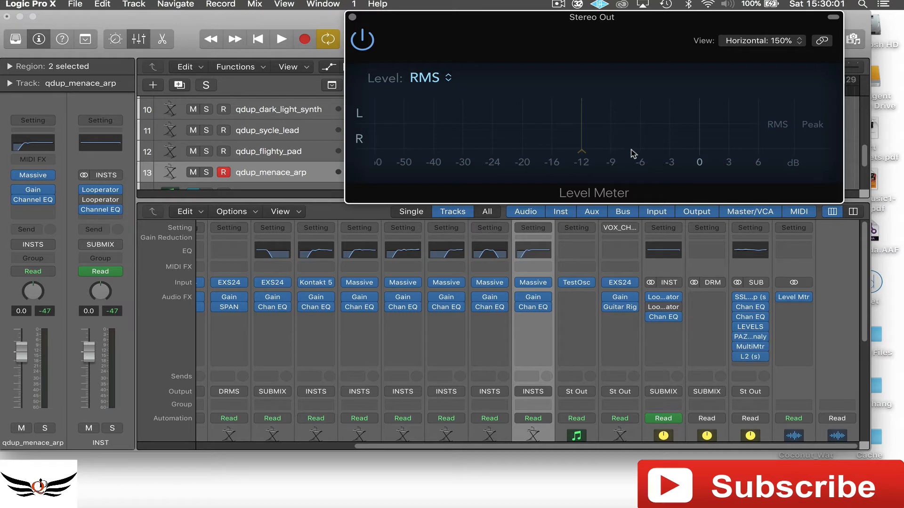
{"action": "mouse_move", "coordinate": [645, 144]}
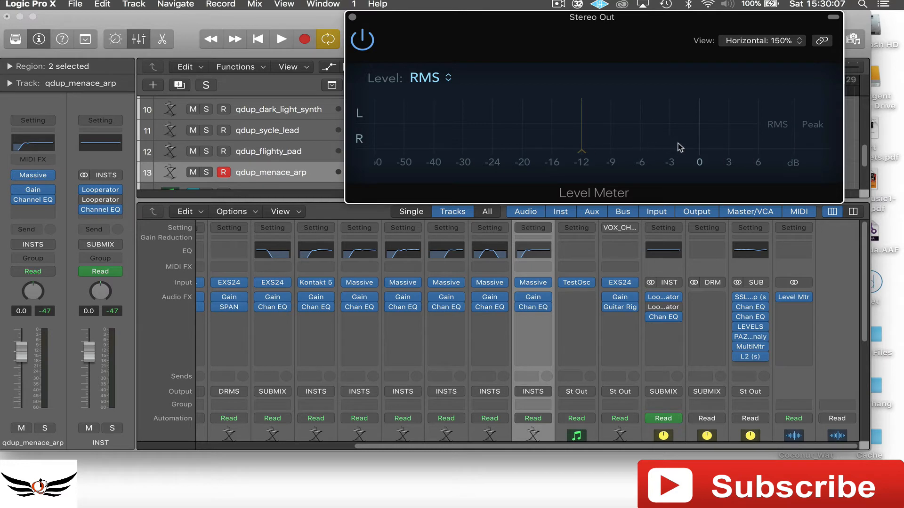
{"action": "mouse_move", "coordinate": [709, 150]}
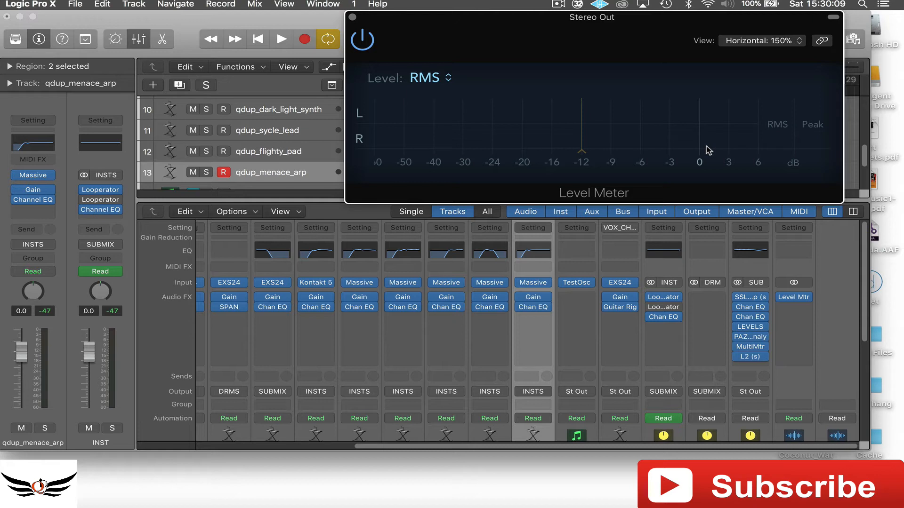
{"action": "mouse_move", "coordinate": [655, 165]}
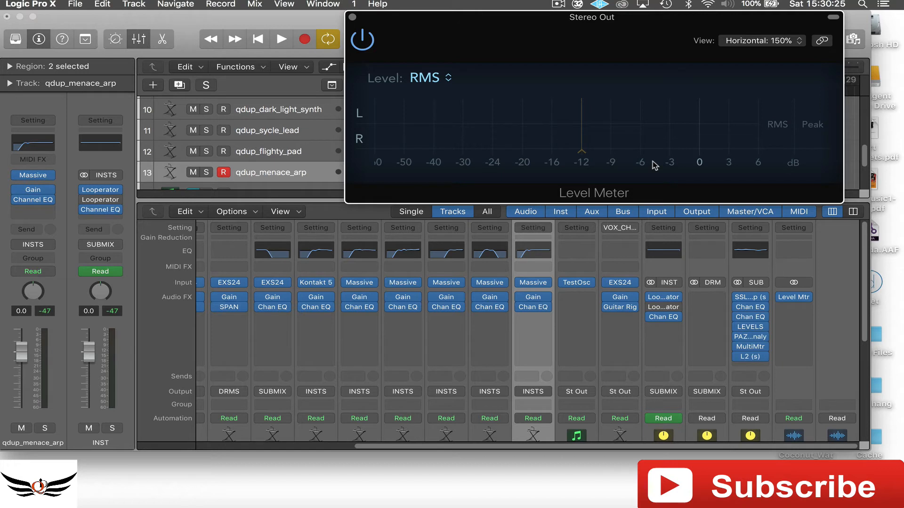
{"action": "mouse_move", "coordinate": [588, 155]}
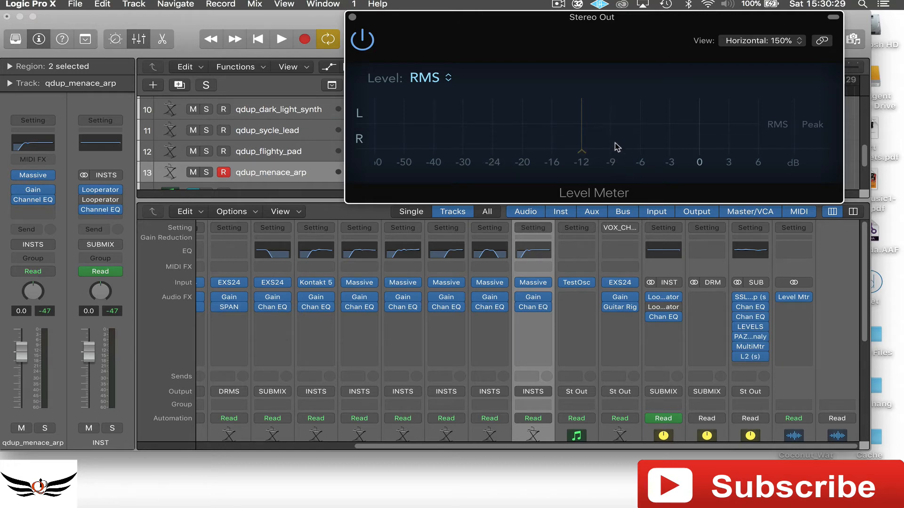
{"action": "mouse_move", "coordinate": [518, 115]}
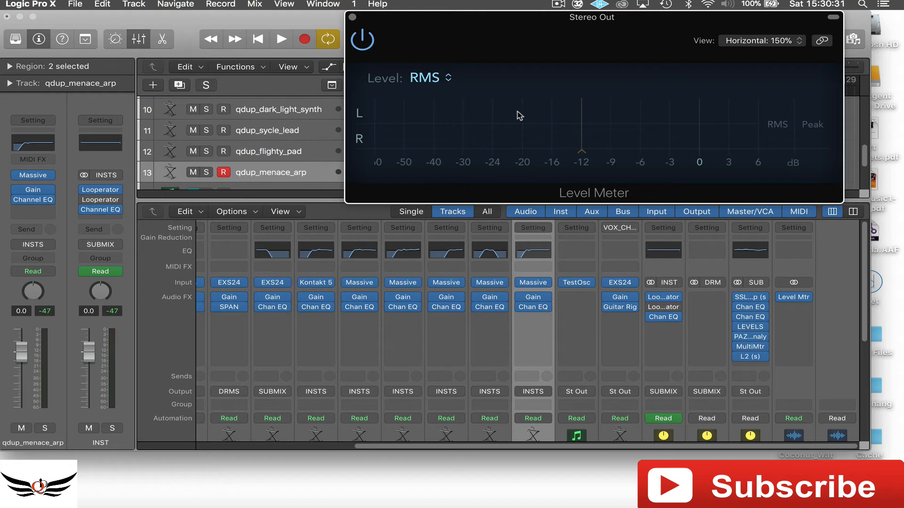
{"action": "mouse_move", "coordinate": [555, 122]}
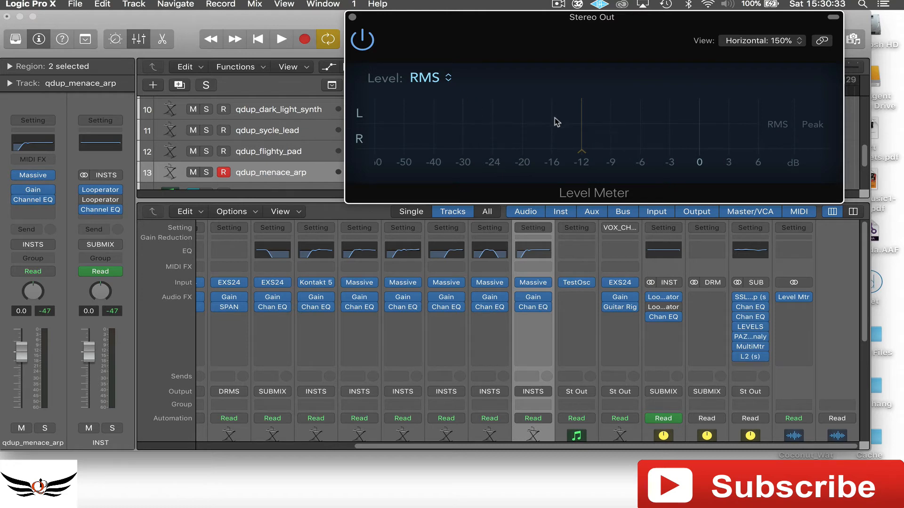
{"action": "mouse_move", "coordinate": [697, 149]}
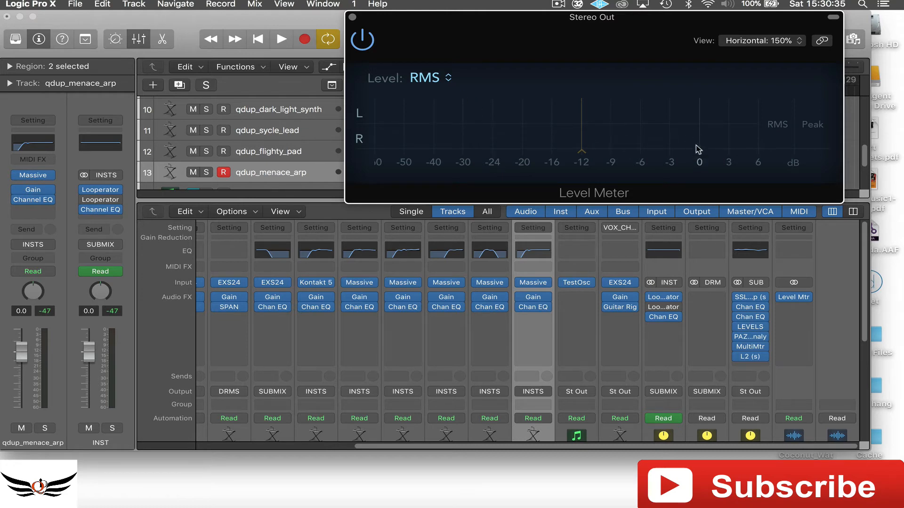
{"action": "mouse_move", "coordinate": [713, 145]}
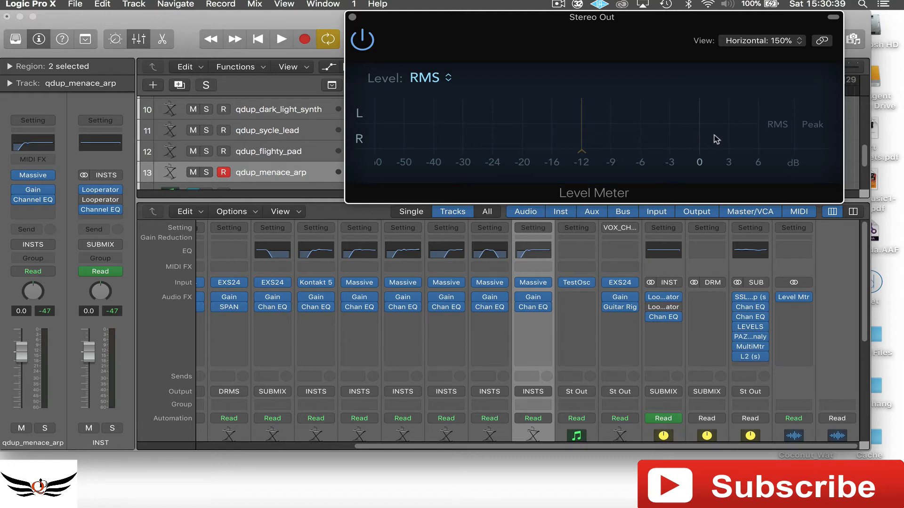
{"action": "mouse_move", "coordinate": [707, 143]}
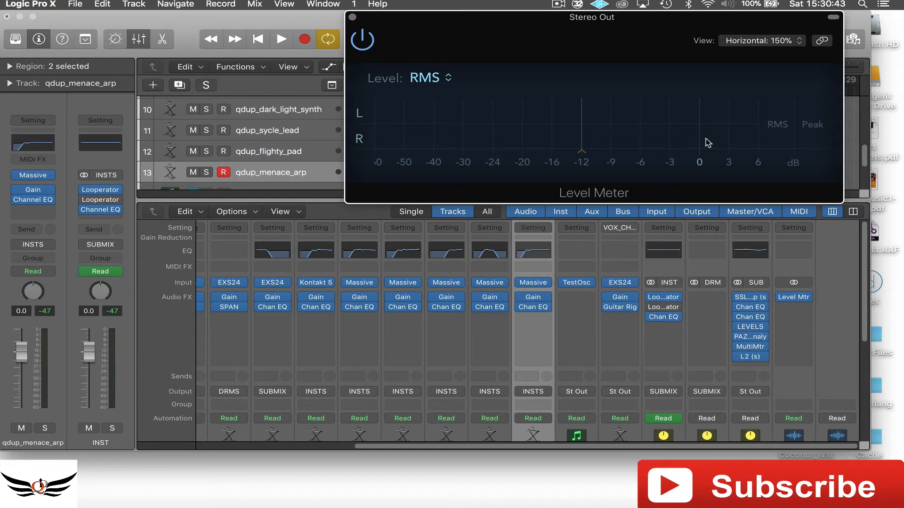
{"action": "mouse_move", "coordinate": [718, 150]}
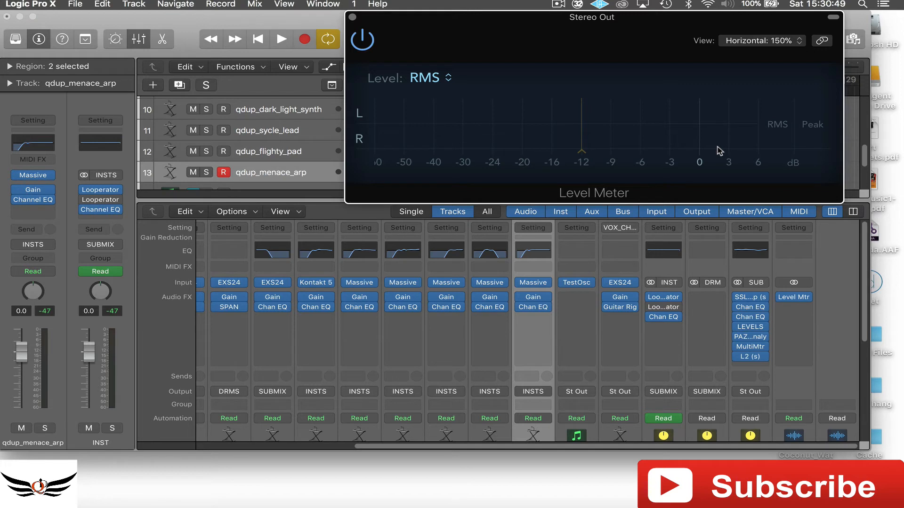
{"action": "mouse_move", "coordinate": [637, 166]}
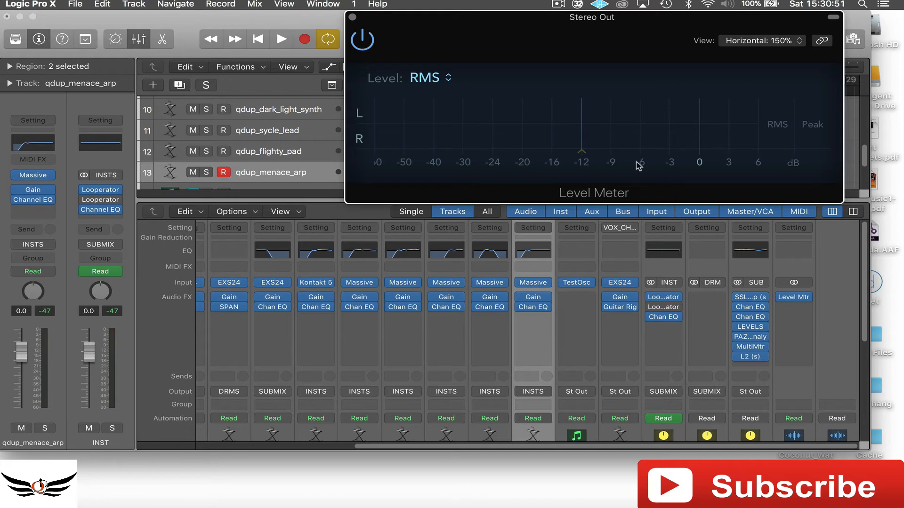
{"action": "mouse_move", "coordinate": [626, 155]}
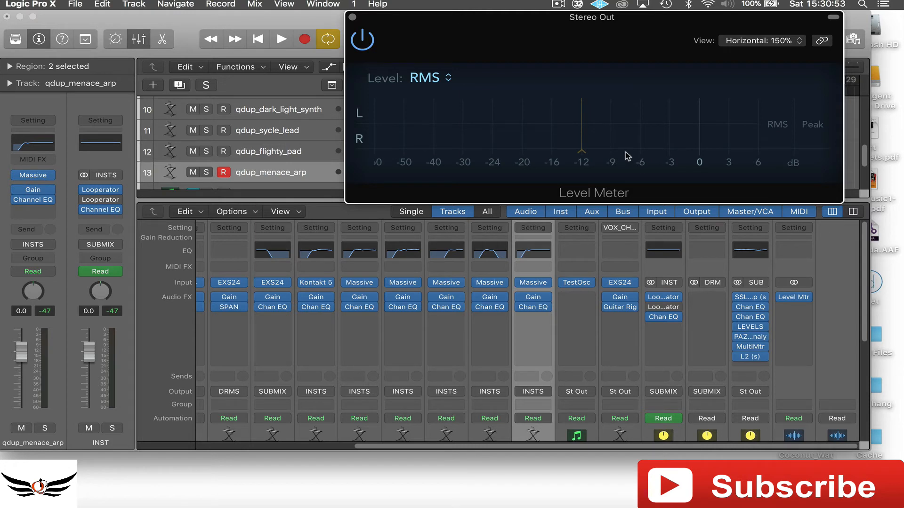
{"action": "mouse_move", "coordinate": [621, 142]}
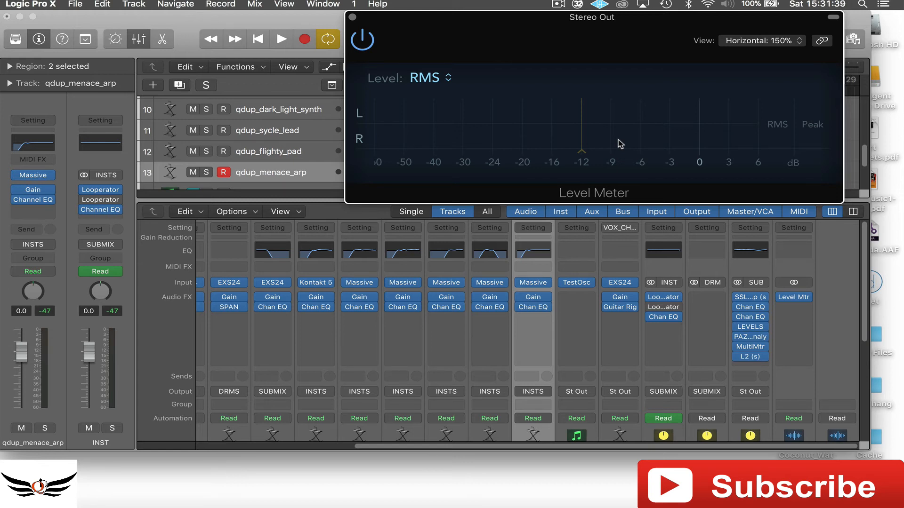
{"action": "mouse_move", "coordinate": [602, 30]}
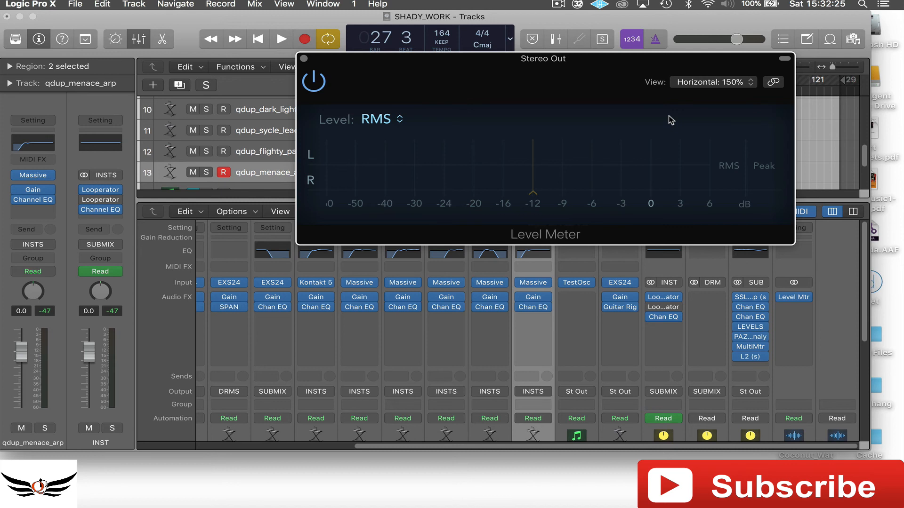
{"action": "mouse_move", "coordinate": [601, 82]}
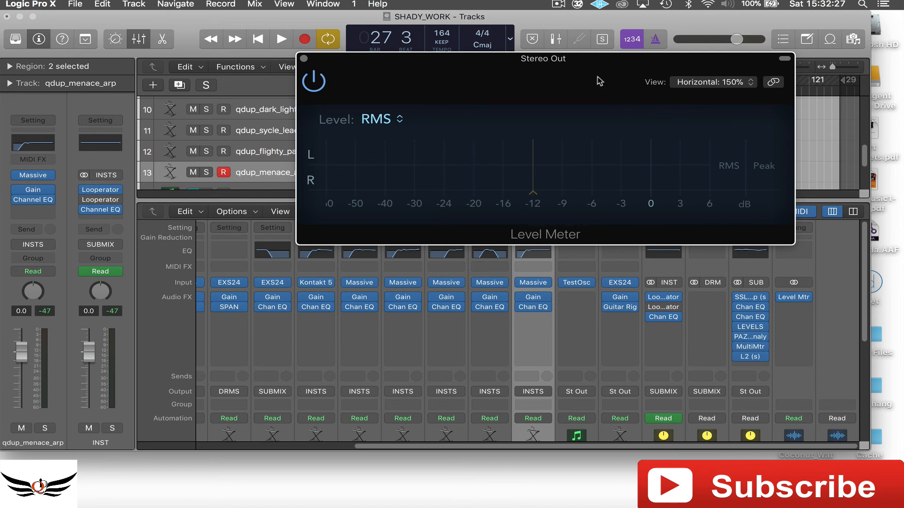